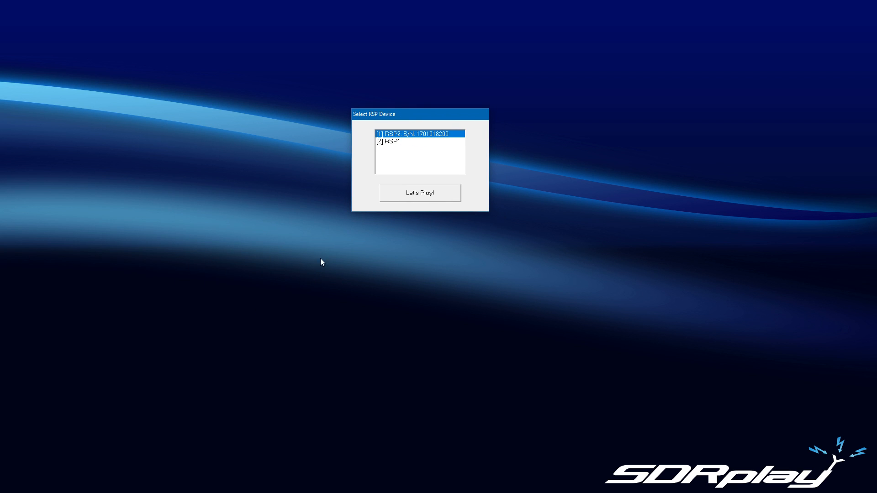
- Start SDRuno with the RSP2 receiver chosen in the Select RSP Device dialog
click(419, 193)
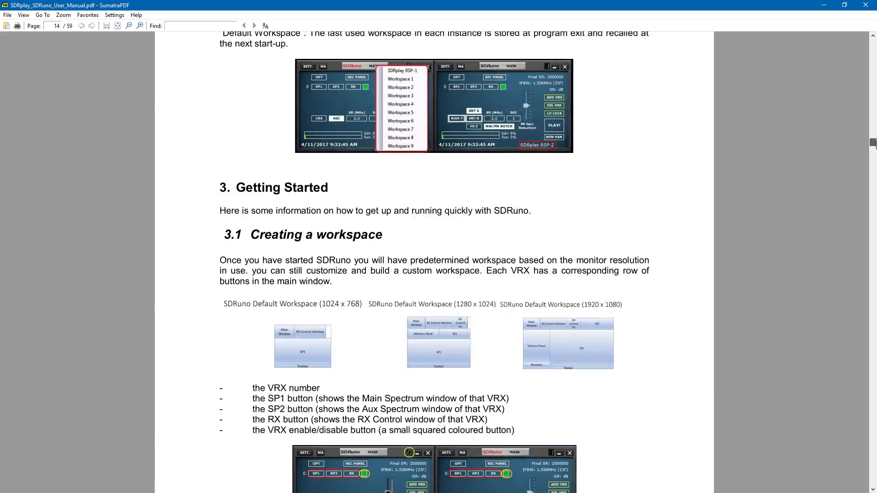
- Scroll the manual to page 14, section 3.1 Creating a workspace, with its layout diagrams
scroll(down, 3)
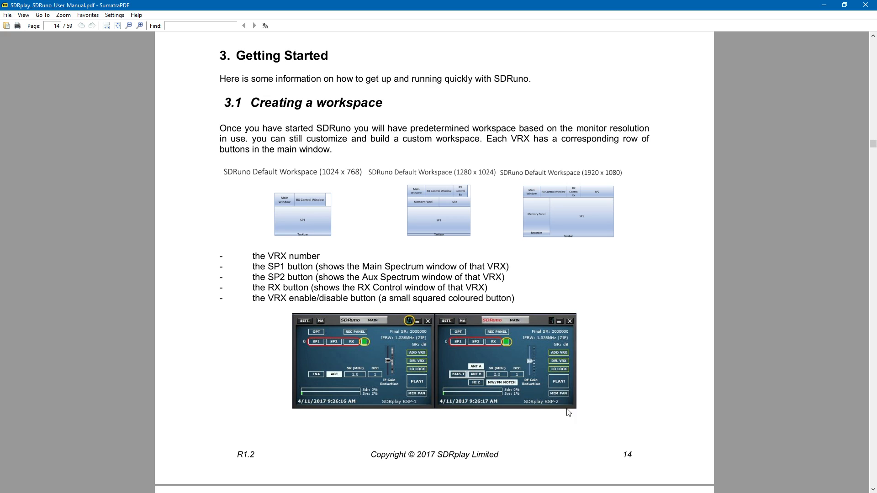
mouse_move(441, 174)
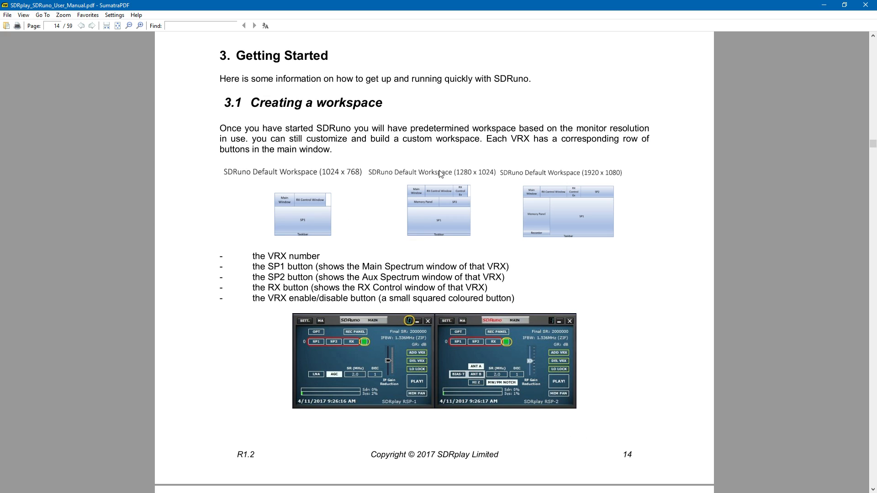
mouse_move(331, 173)
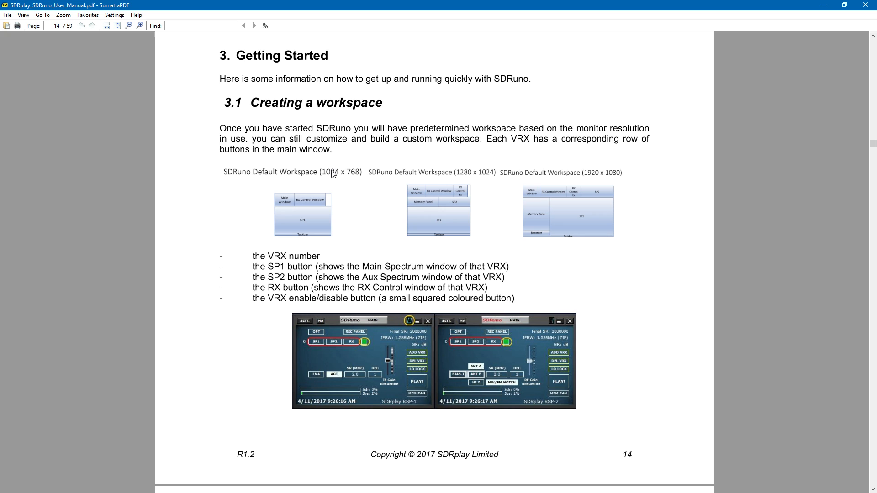
mouse_move(161, 28)
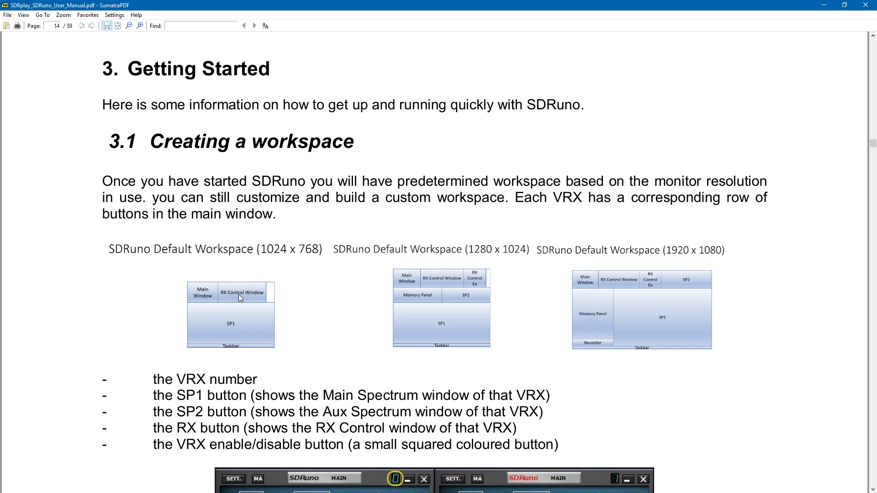
mouse_move(228, 325)
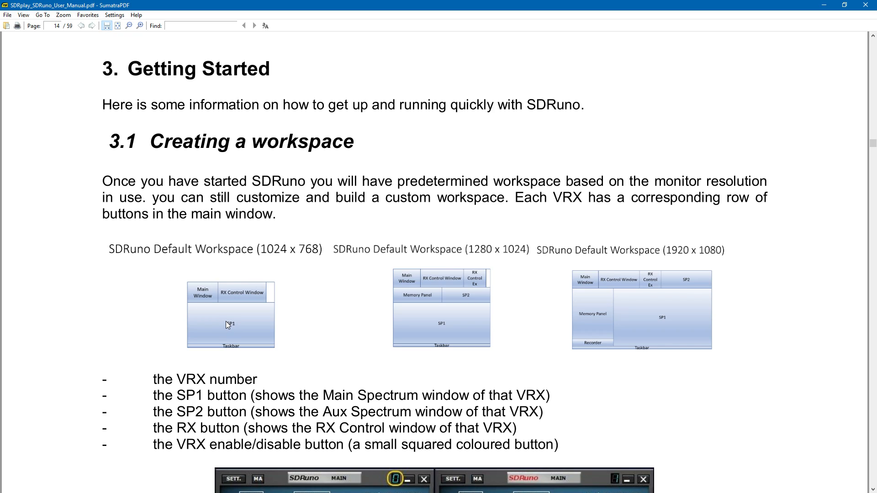
mouse_move(485, 259)
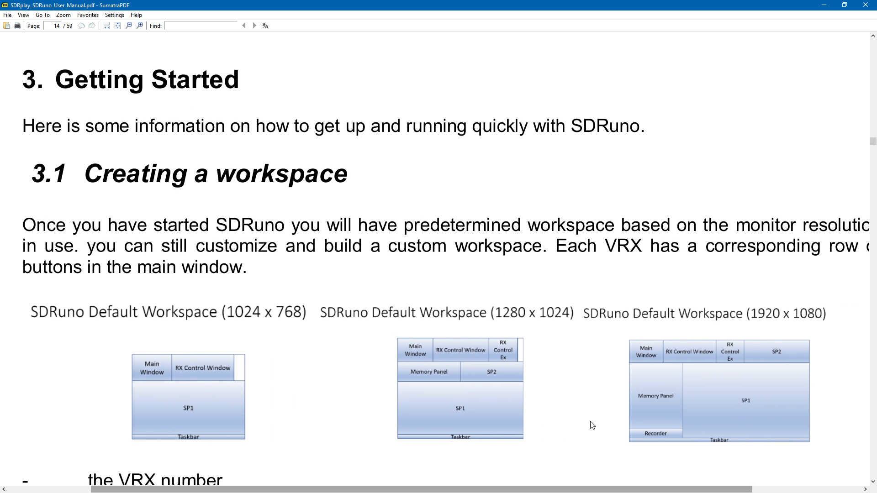
mouse_move(803, 325)
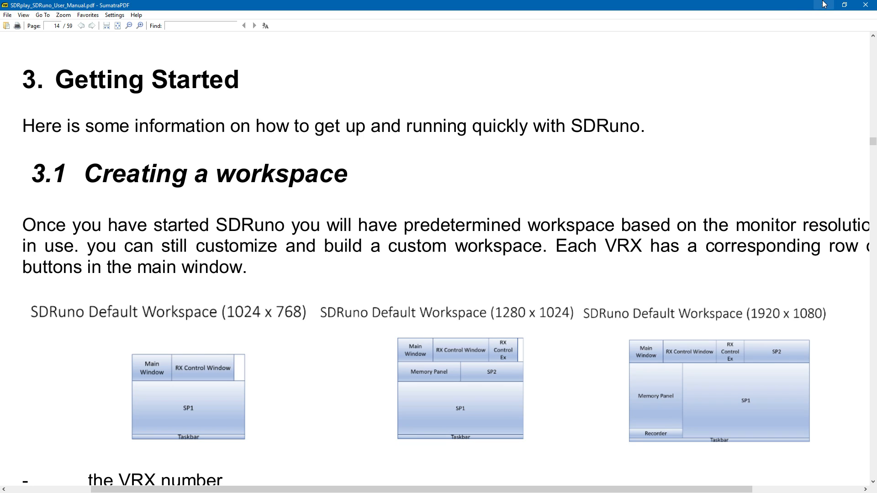
mouse_move(822, 5)
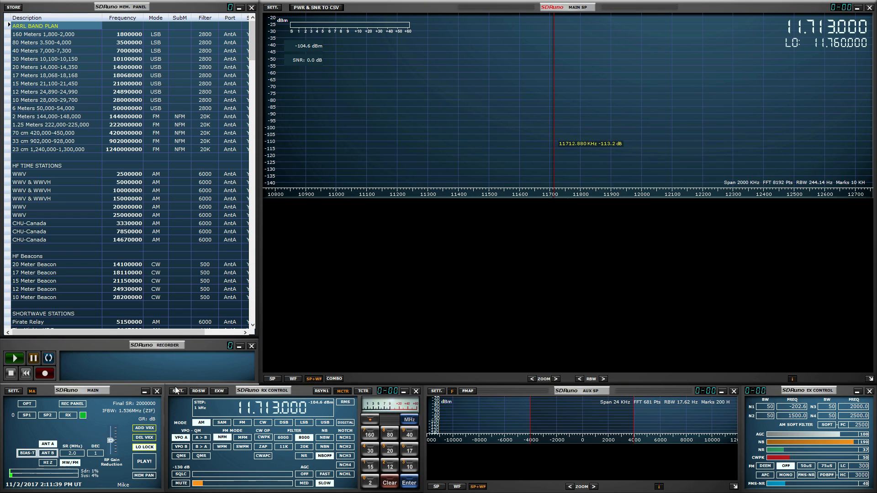
- Start the RSP2 streaming so the spectrum and waterfall fill with live signals
click(144, 461)
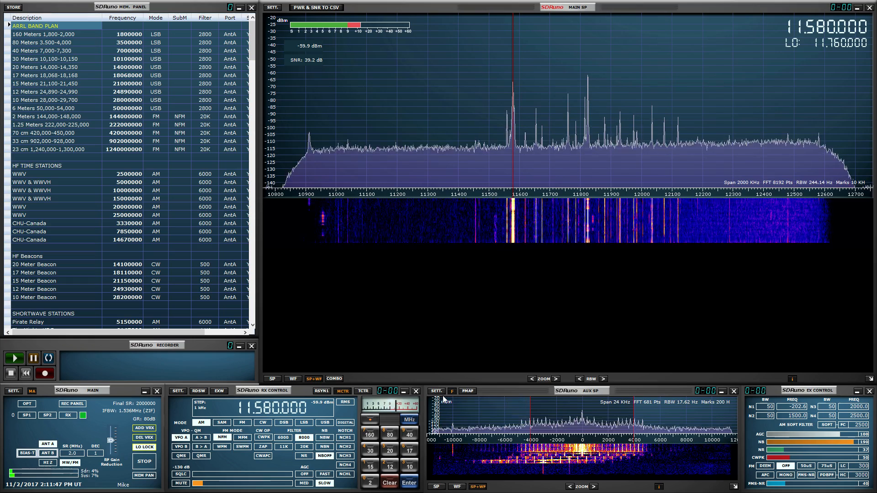
click(435, 390)
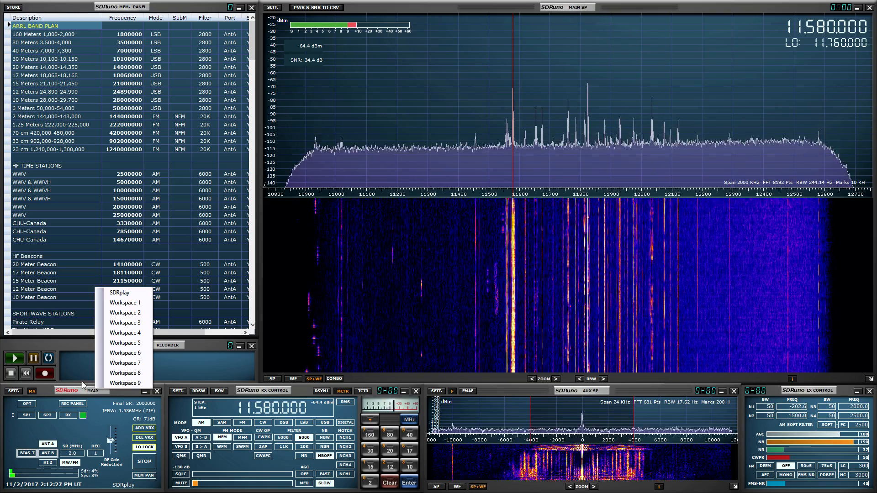
- Save the current layout as a workspace and acknowledge the 'Current Workspace Saved!' message
click(125, 332)
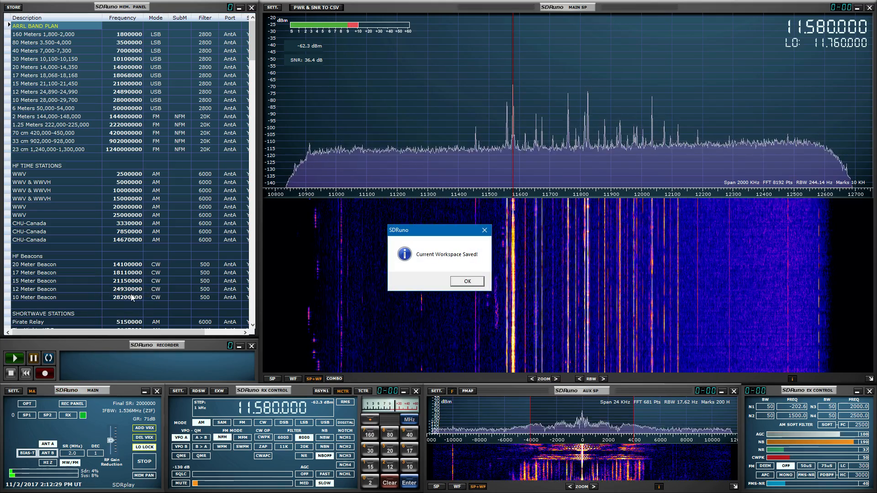
click(466, 280)
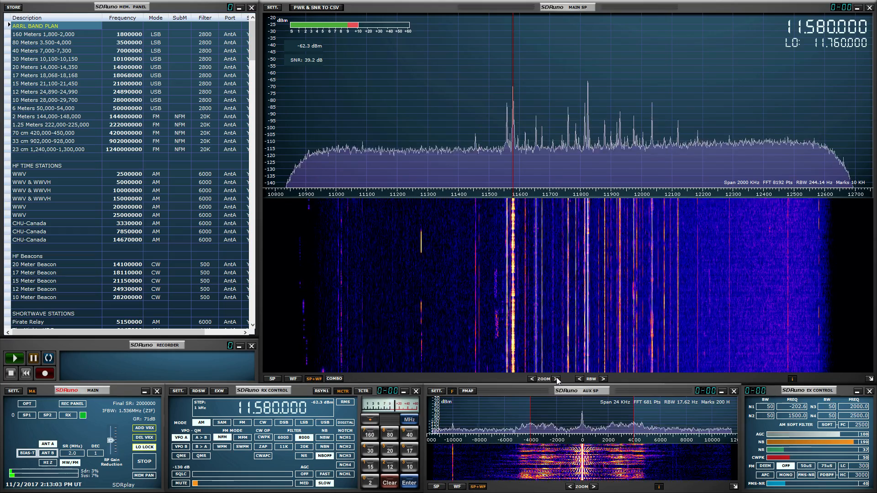
- Zoom the main waterfall in around 11580 kHz and narrow the RBW for finer detail
click(542, 378)
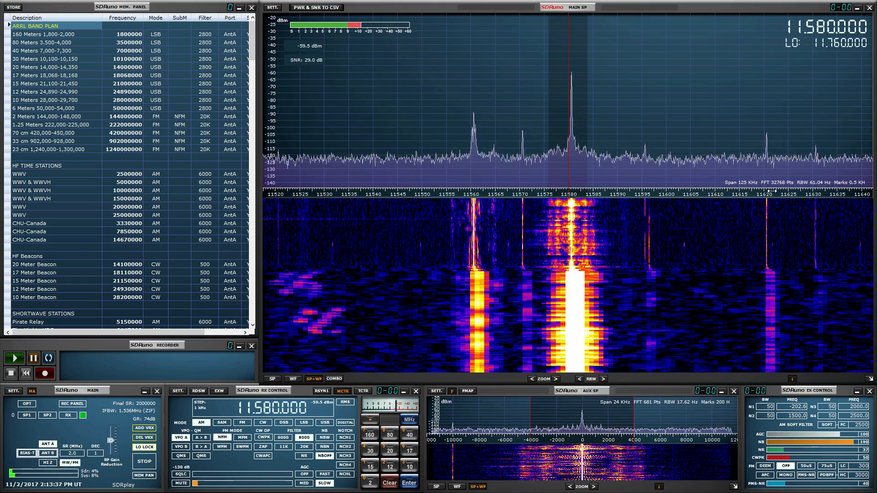
click(579, 379)
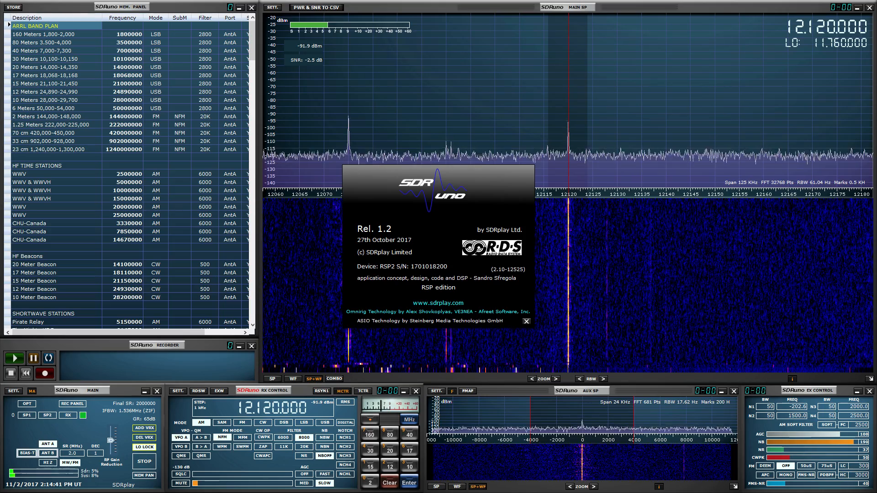
- Close the SDRuno About box so the zoomed waterfall is fully visible
click(525, 321)
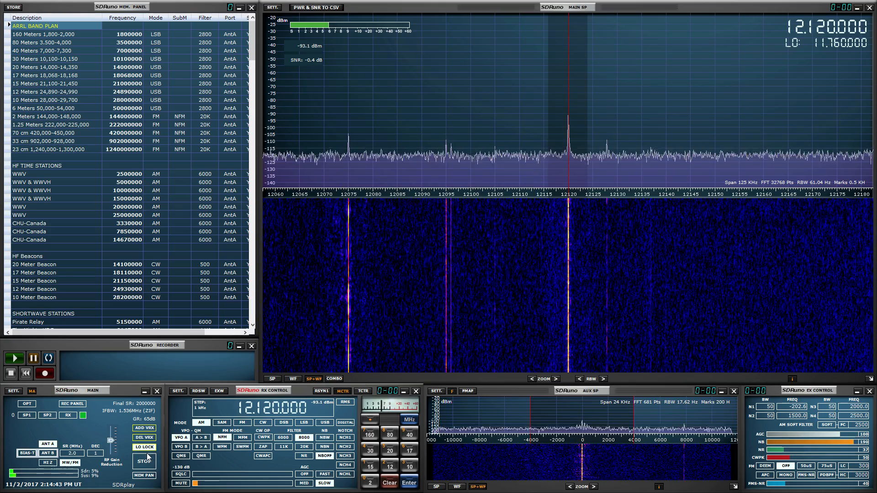